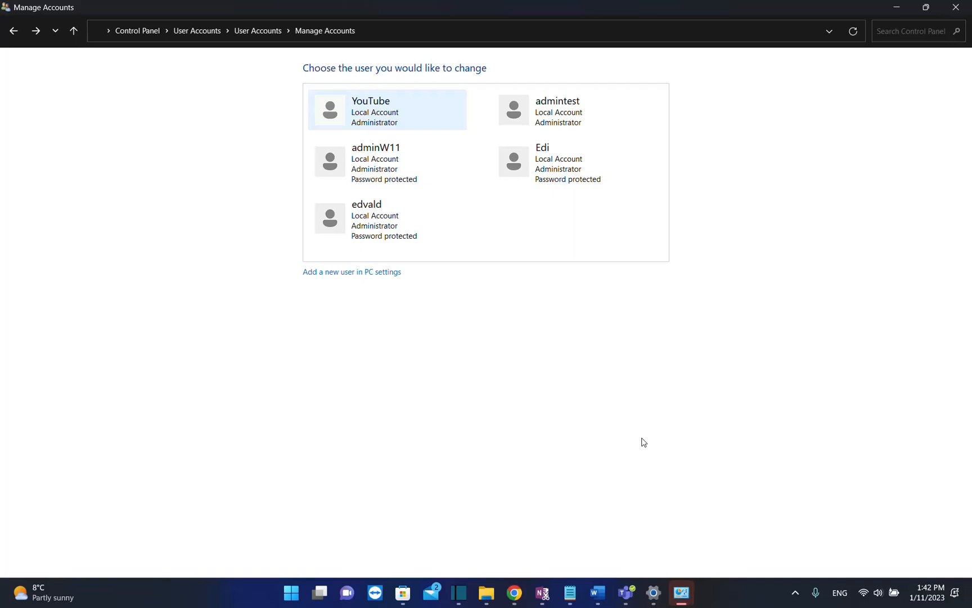
Step: Search the Start menu for "setting" to find the Settings app
{"action": "left_click", "coordinate": [304, 592]}
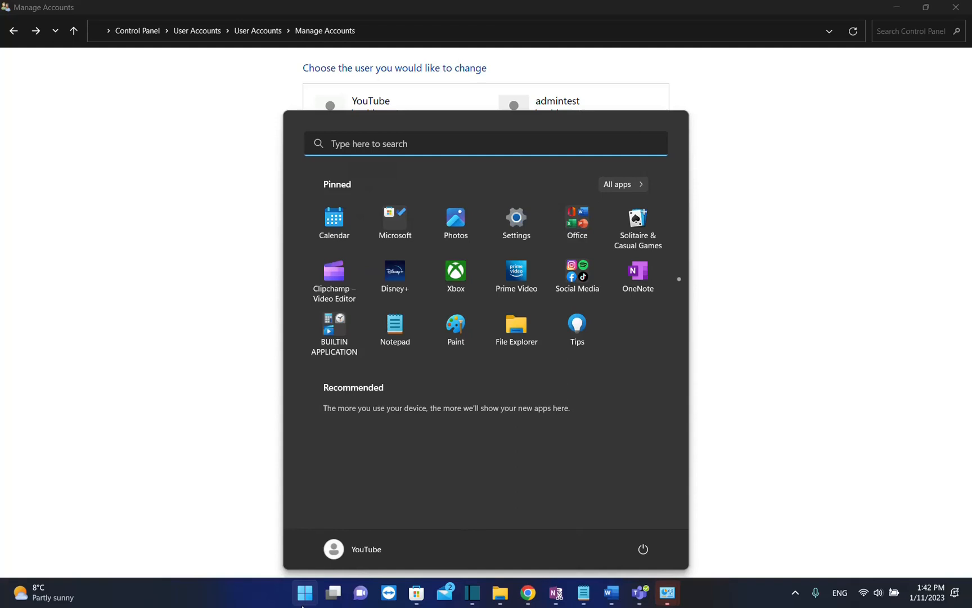
{"action": "type", "text": "setting"}
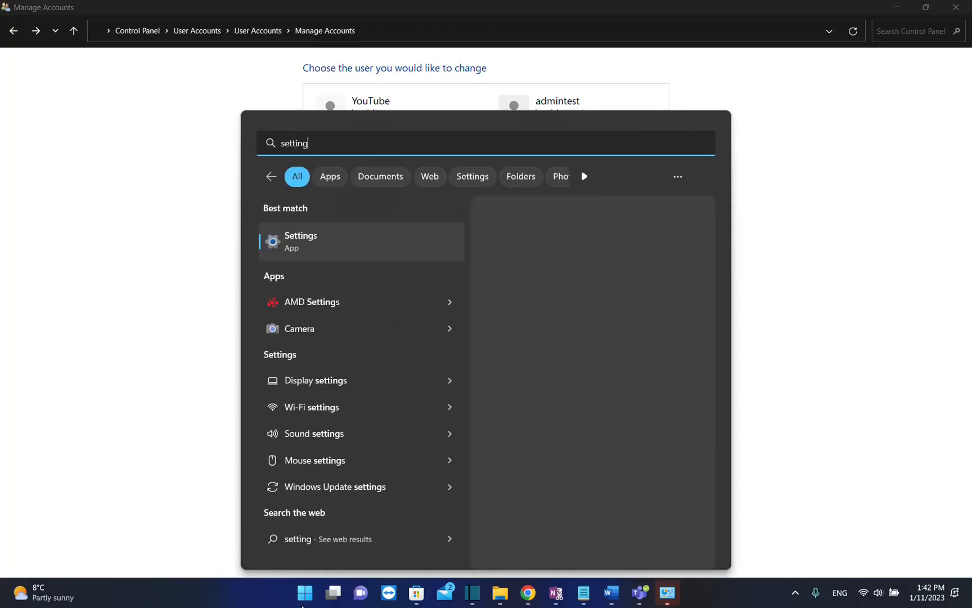
{"action": "mouse_move", "coordinate": [300, 242]}
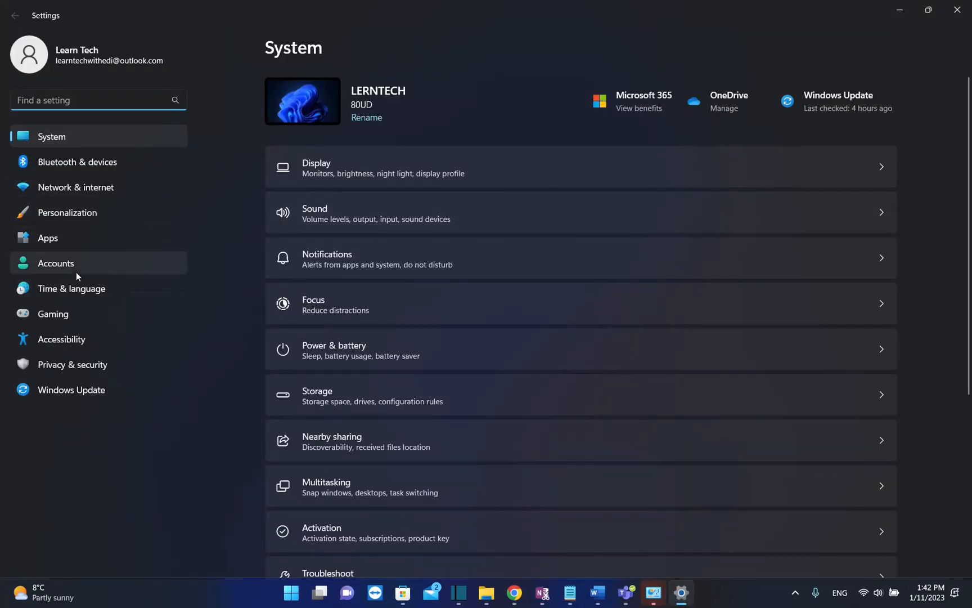
Step: Go to Accounts in Settings and scroll down toward Other users
{"action": "left_click", "coordinate": [56, 263]}
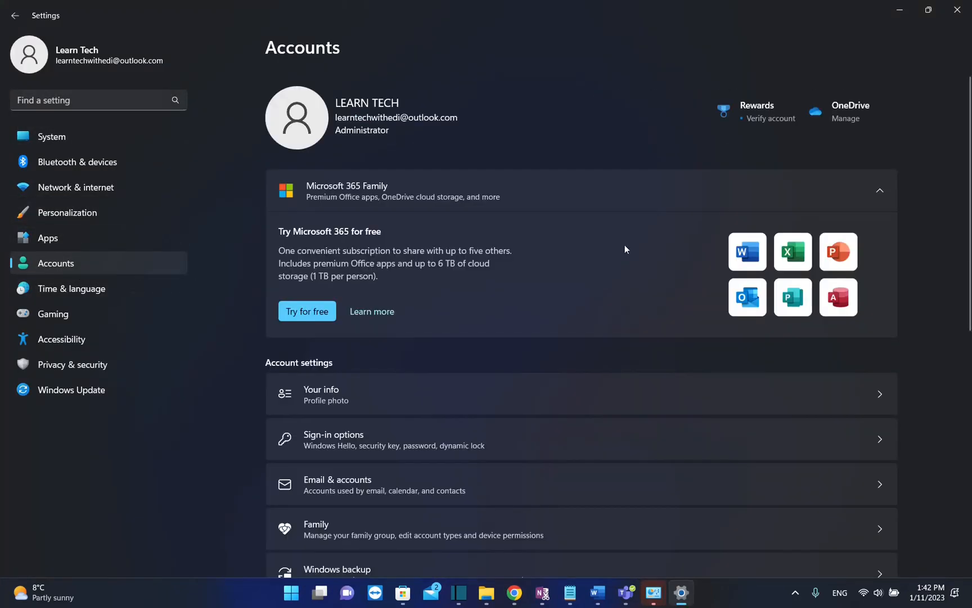
{"action": "scroll", "scroll_direction": "down", "scroll_amount": 3}
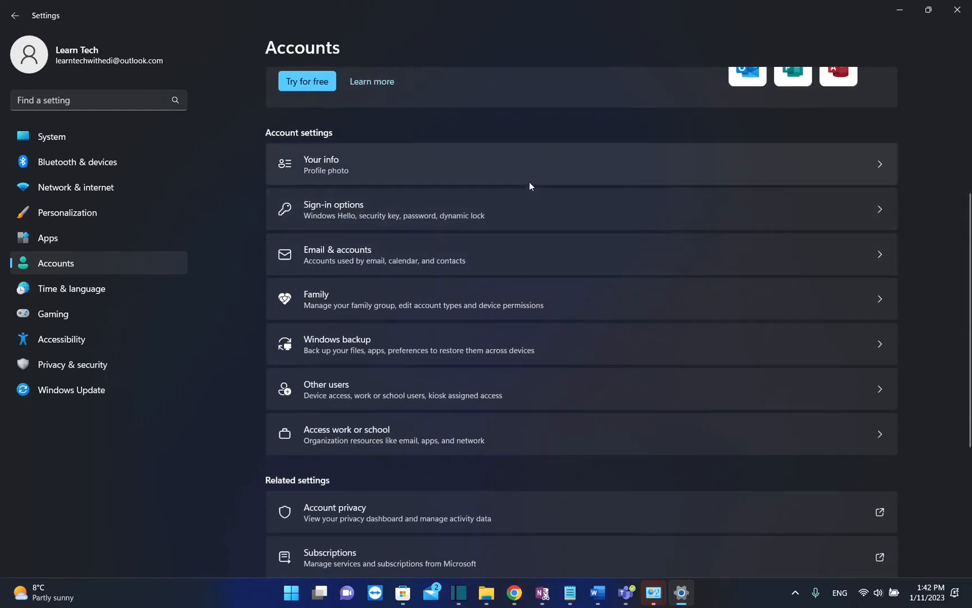
{"action": "mouse_move", "coordinate": [379, 400]}
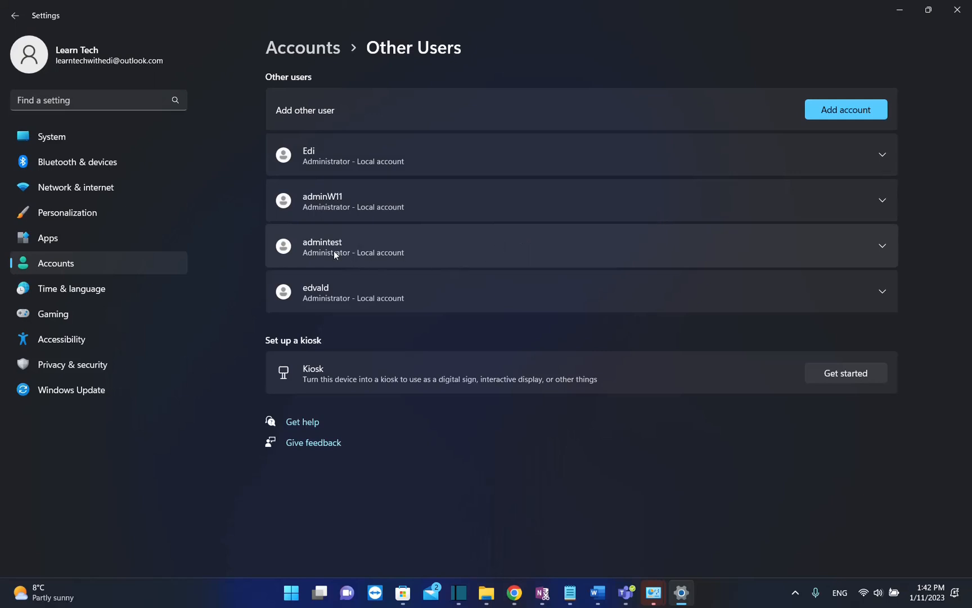
{"action": "mouse_move", "coordinate": [482, 244]}
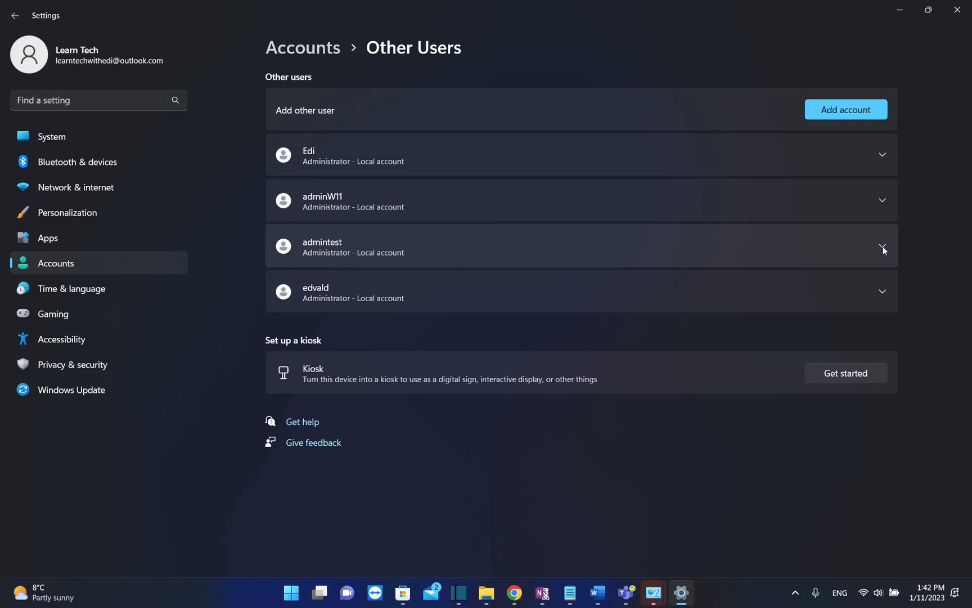
Step: Expand the admintest entry to show Change account type and Remove
{"action": "left_click", "coordinate": [882, 247]}
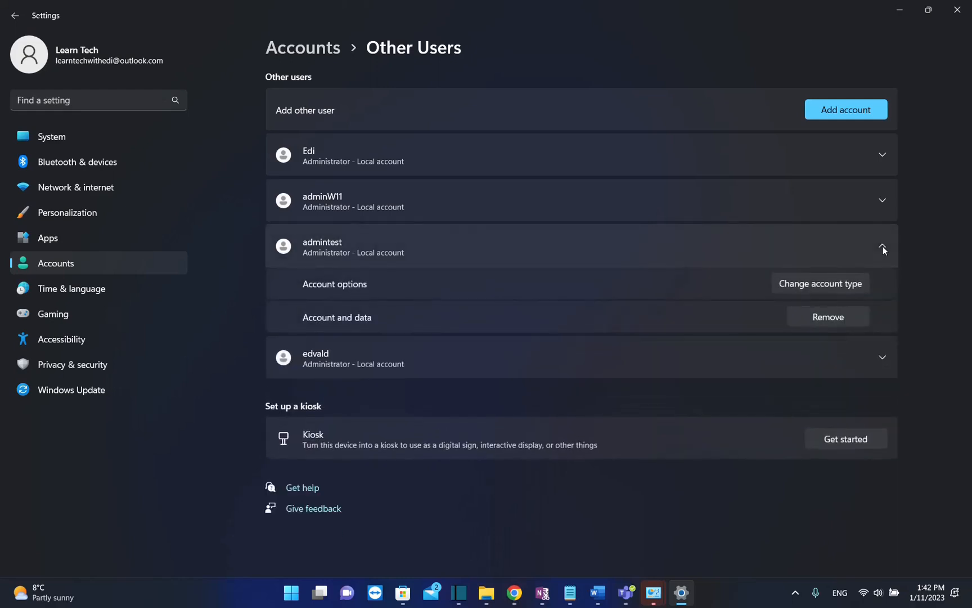
{"action": "mouse_move", "coordinate": [871, 325]}
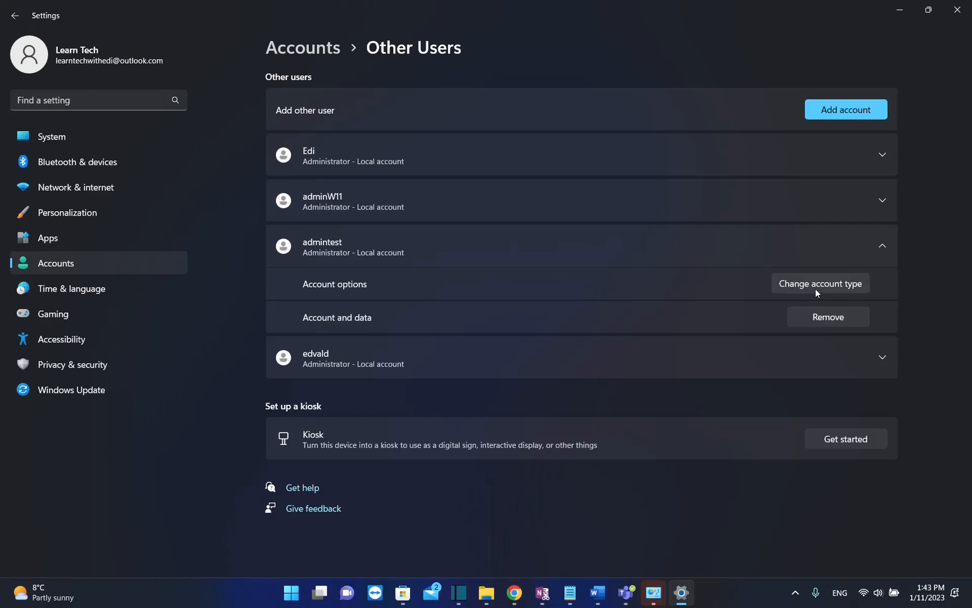
{"action": "mouse_move", "coordinate": [813, 293]}
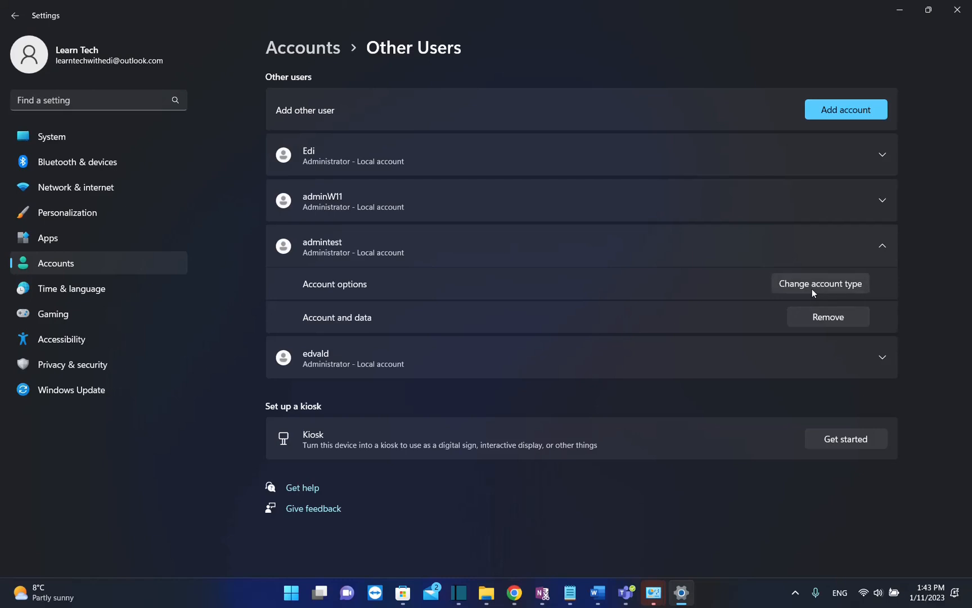
{"action": "left_click", "coordinate": [820, 284]}
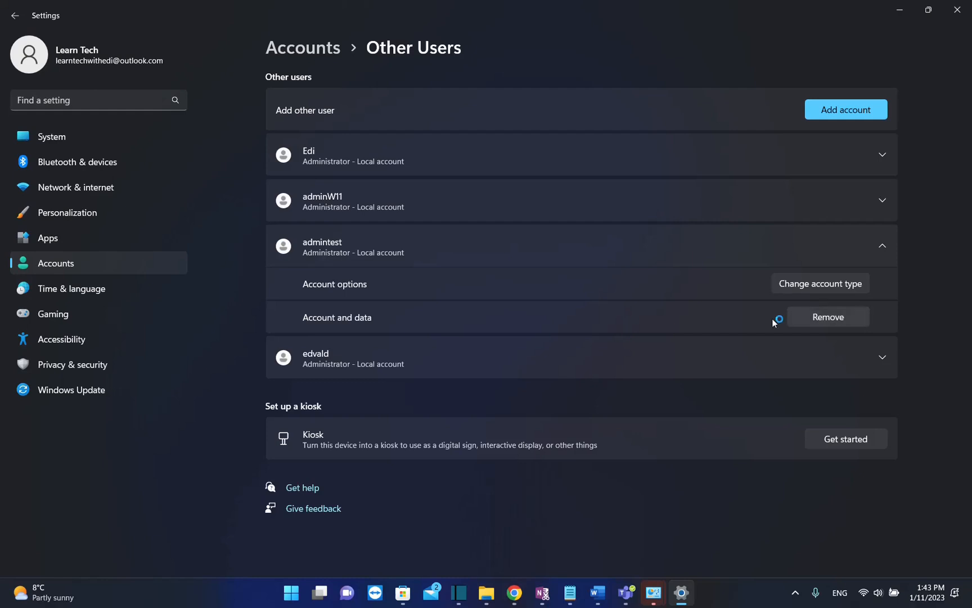
Step: Remove admintest, confirming Delete account and data
{"action": "left_click", "coordinate": [828, 317]}
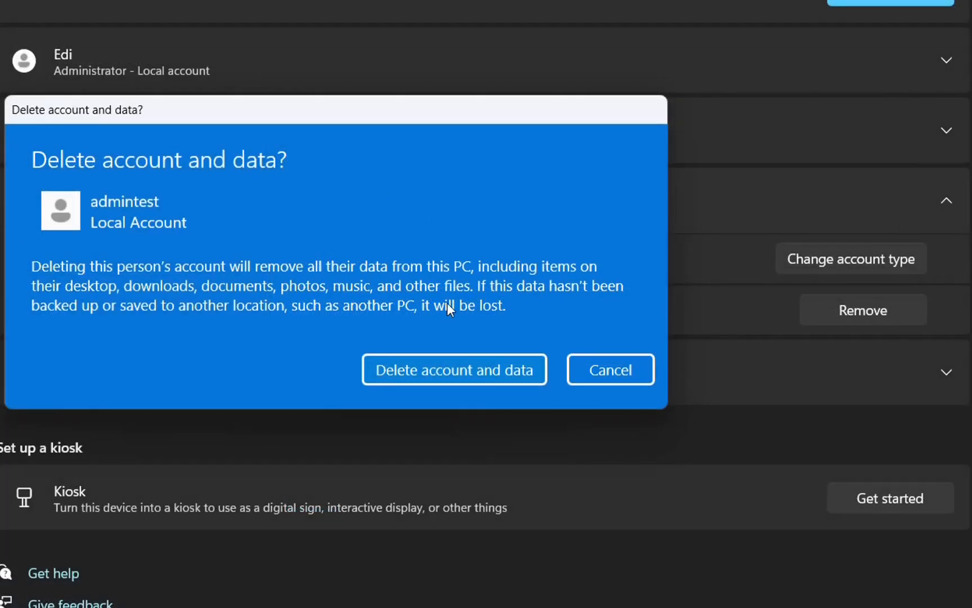
{"action": "mouse_move", "coordinate": [123, 215]}
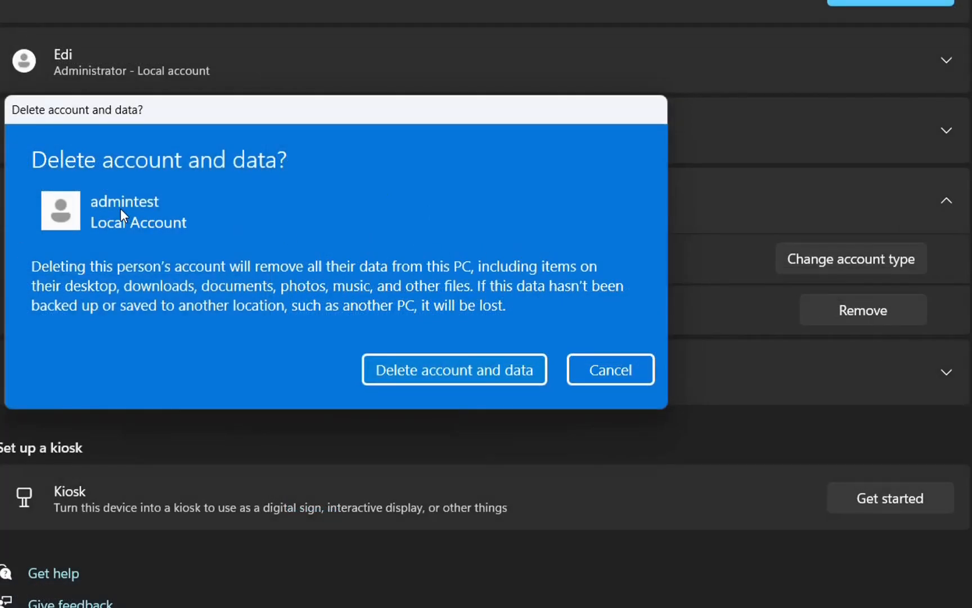
{"action": "mouse_move", "coordinate": [305, 227]}
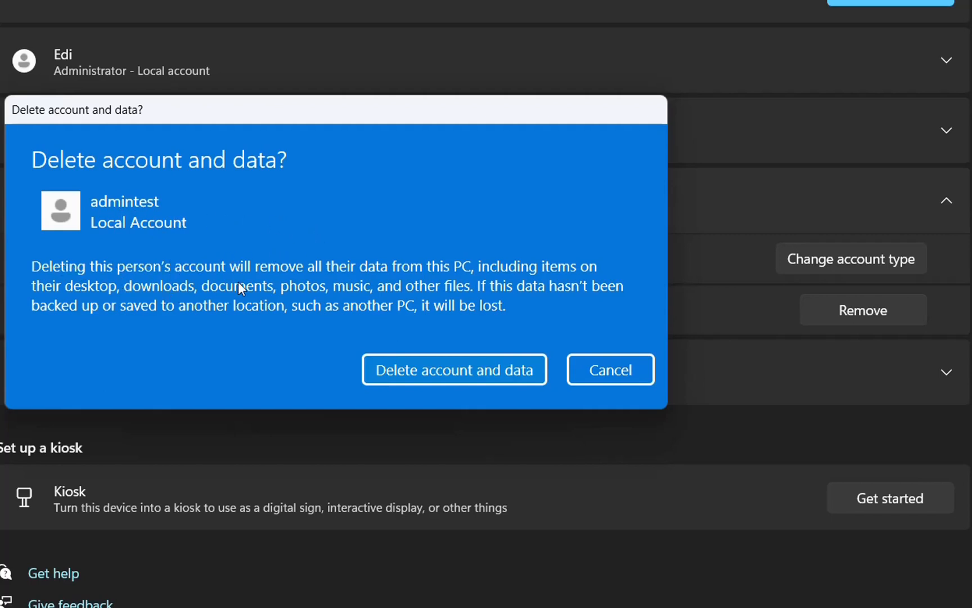
{"action": "mouse_move", "coordinate": [473, 284]}
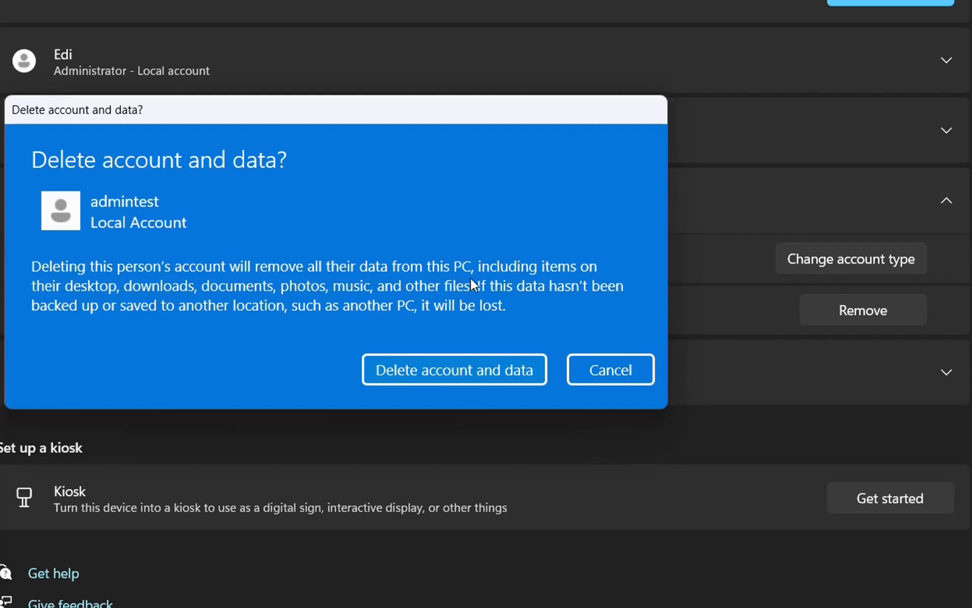
{"action": "mouse_move", "coordinate": [224, 291]}
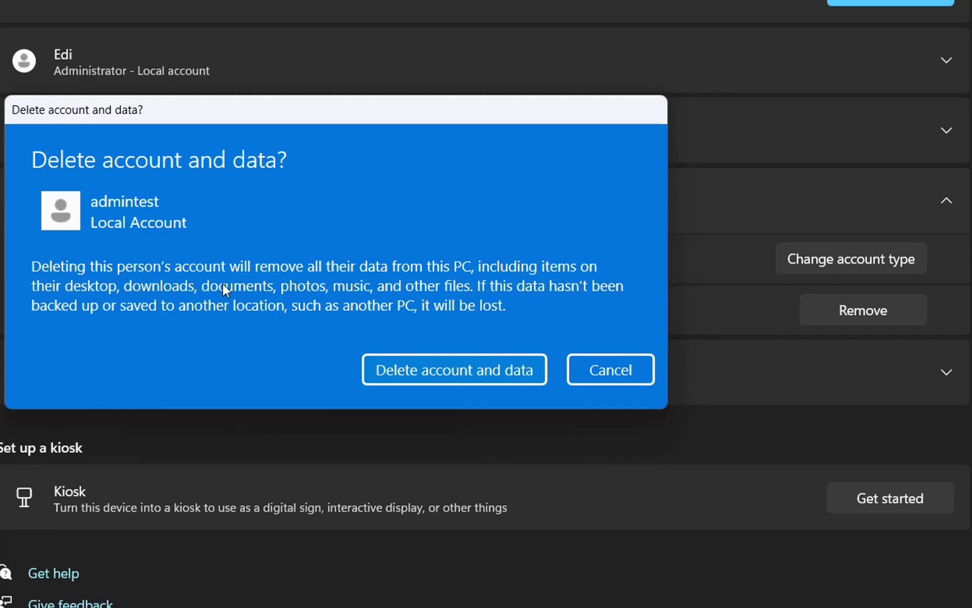
{"action": "mouse_move", "coordinate": [475, 298]}
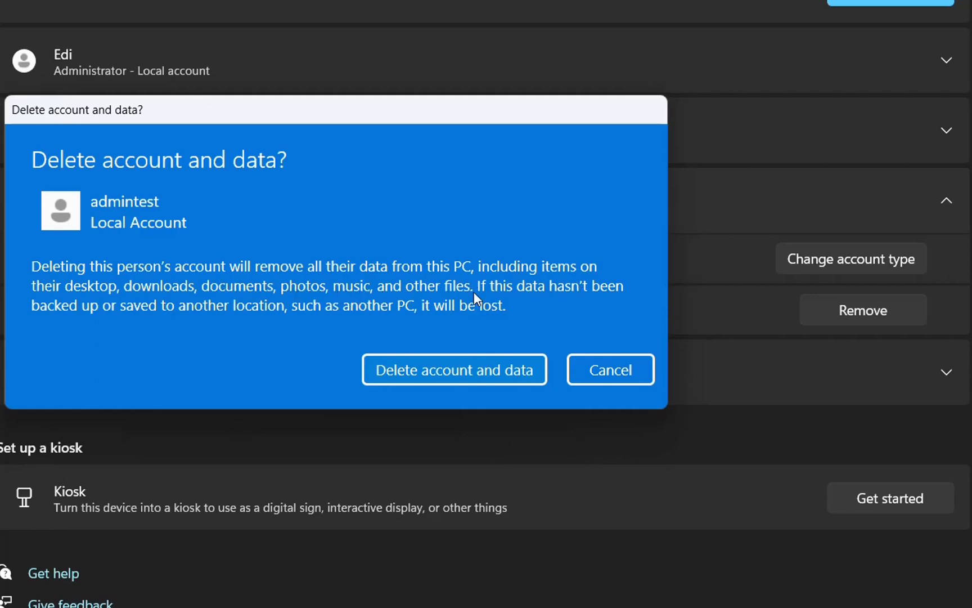
{"action": "mouse_move", "coordinate": [609, 299]}
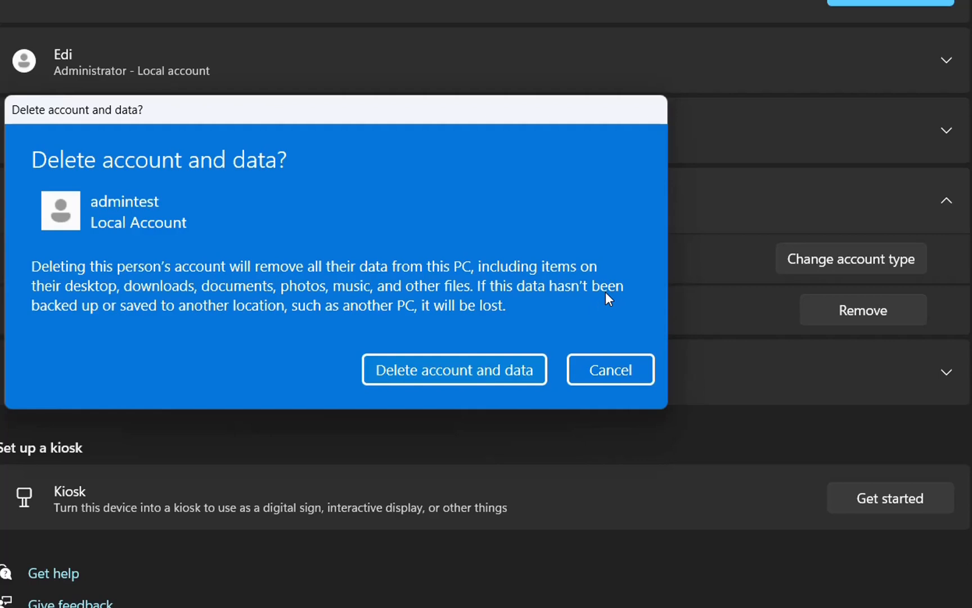
{"action": "mouse_move", "coordinate": [418, 322]}
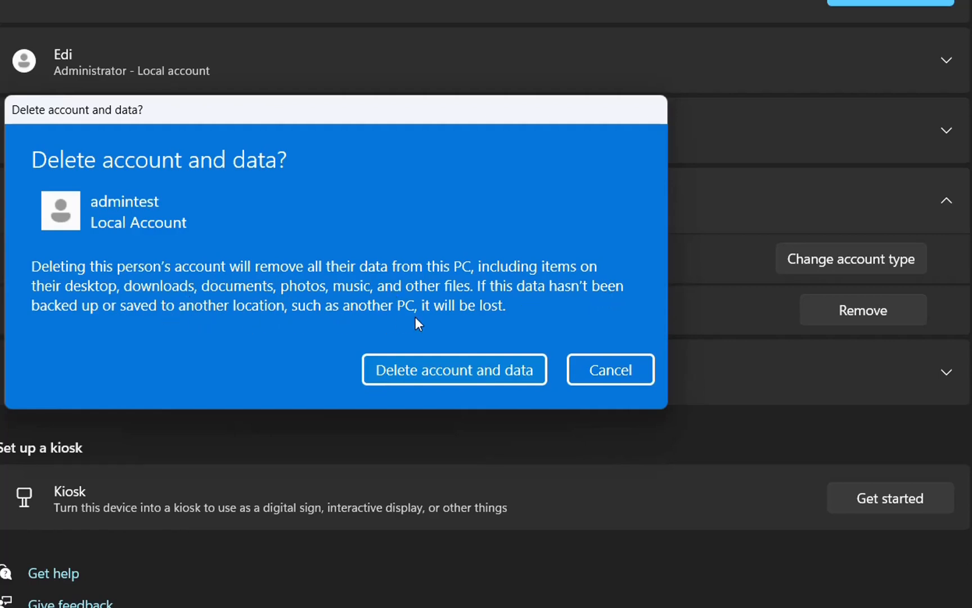
{"action": "mouse_move", "coordinate": [468, 327]}
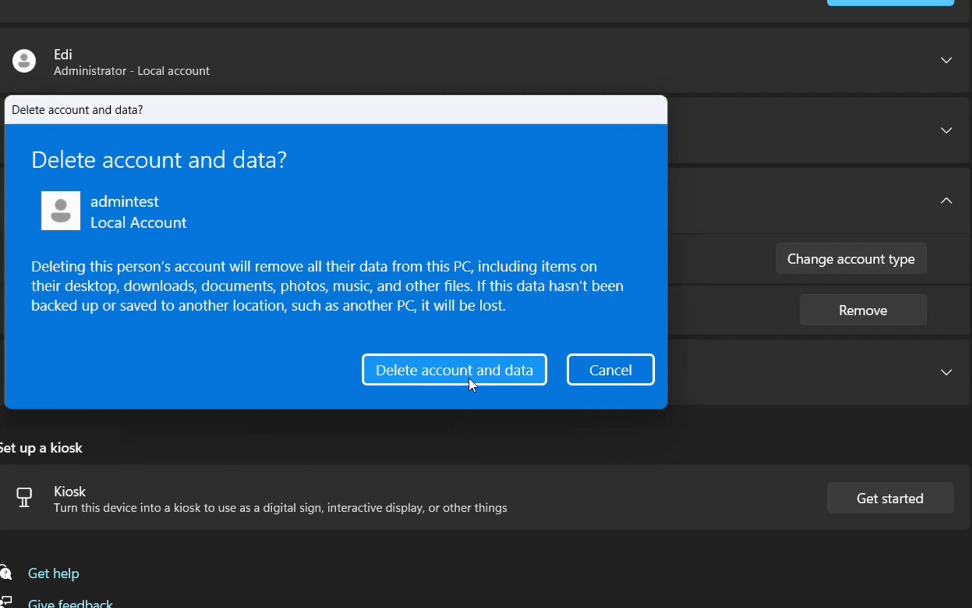
{"action": "left_click", "coordinate": [453, 370]}
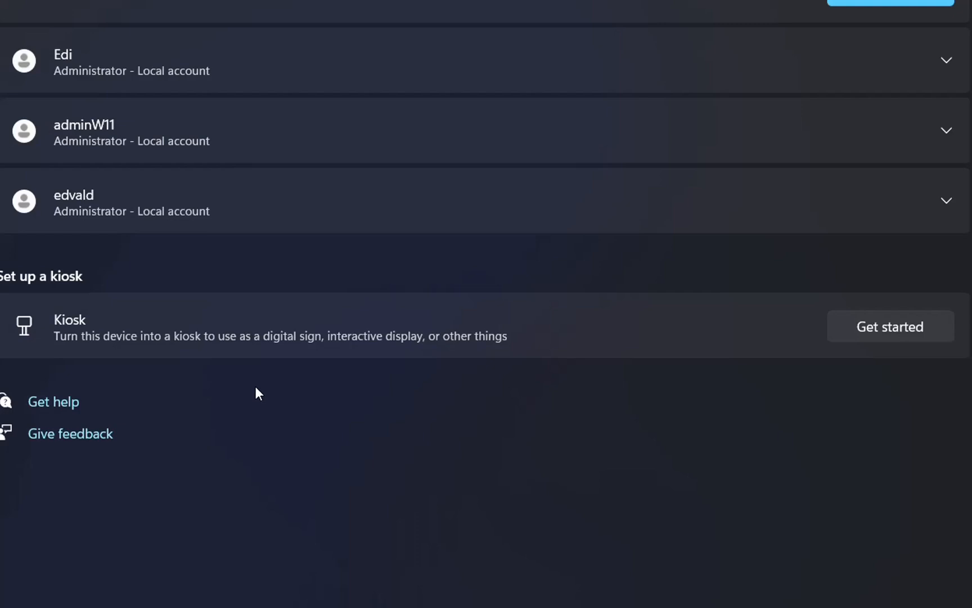
{"action": "mouse_move", "coordinate": [253, 391]}
{"action": "type", "text": "c"}
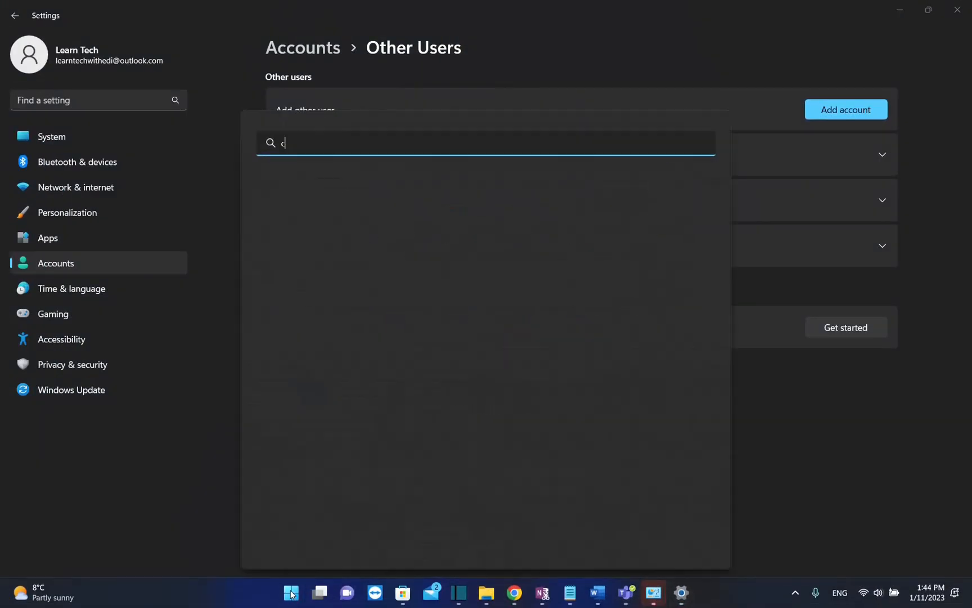
Step: Launch Control Panel, toggle View by Large icons and back to Category, enter User Accounts
{"action": "type", "text": "ontrol"}
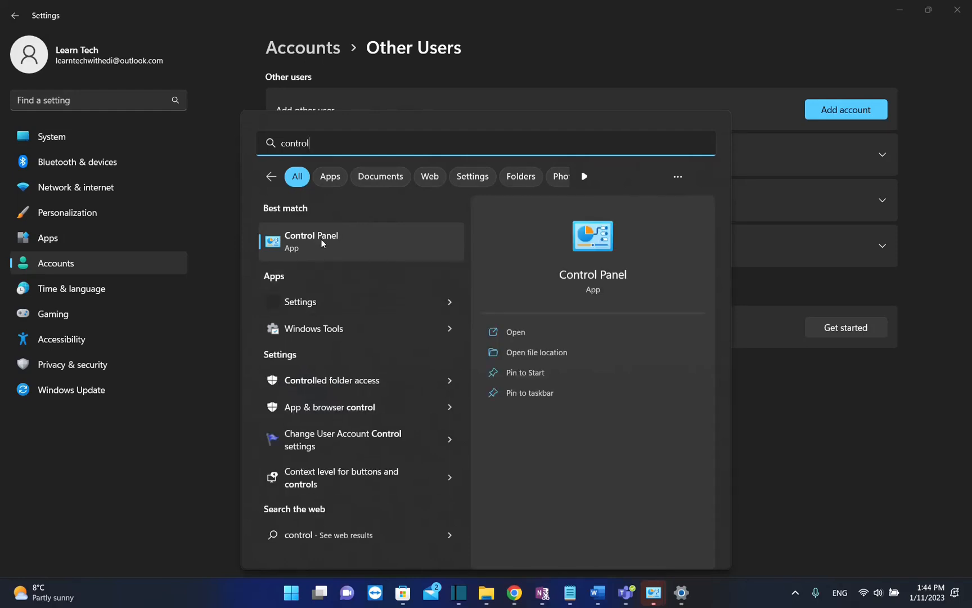
{"action": "mouse_move", "coordinate": [334, 253]}
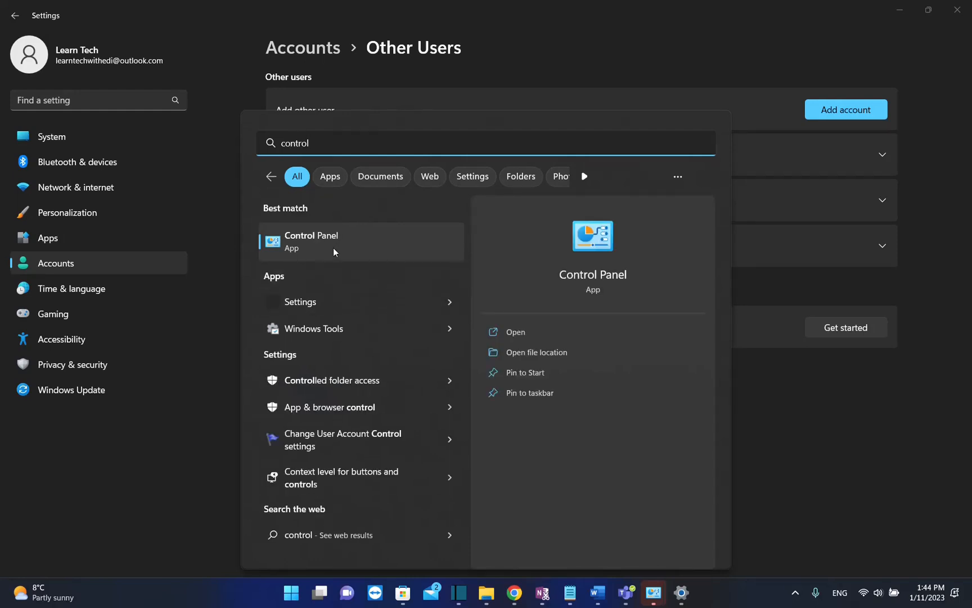
{"action": "left_click", "coordinate": [311, 242]}
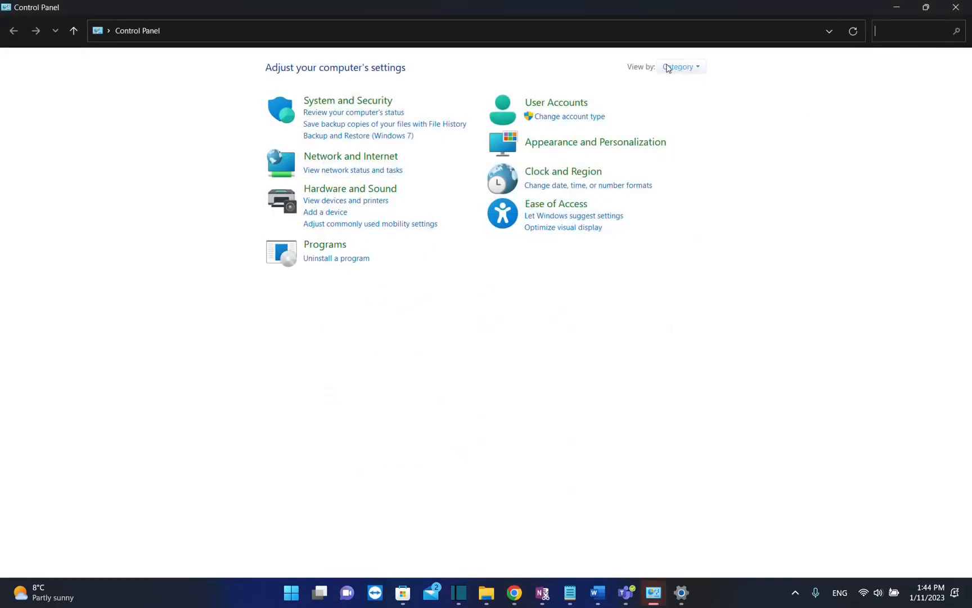
{"action": "left_click", "coordinate": [681, 67]}
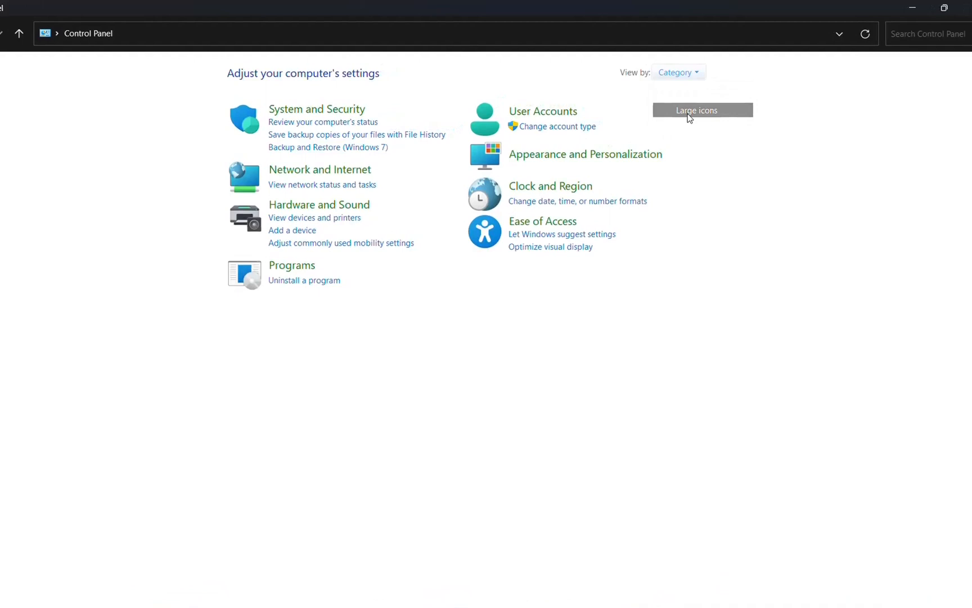
{"action": "left_click", "coordinate": [697, 110]}
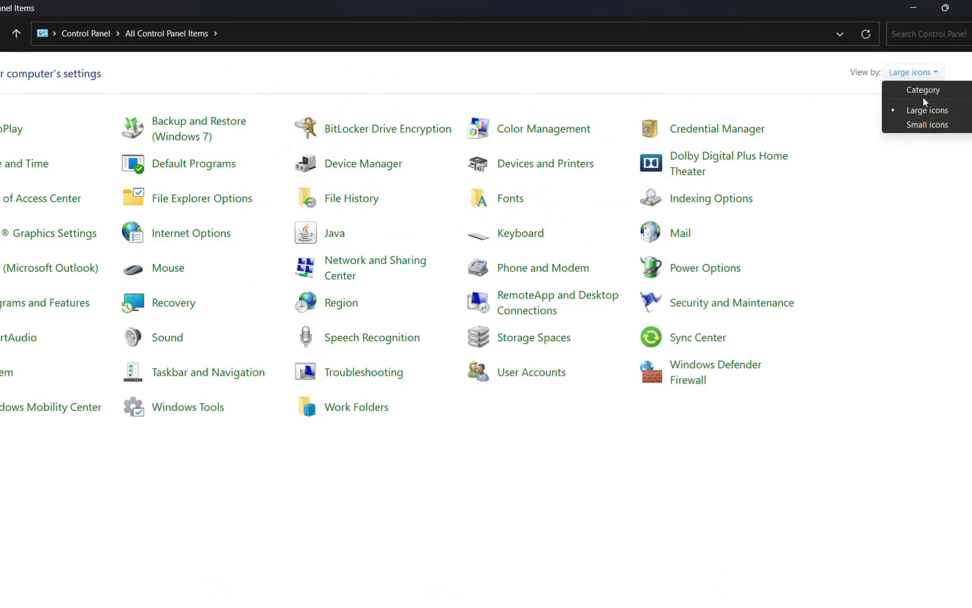
{"action": "left_click", "coordinate": [924, 90]}
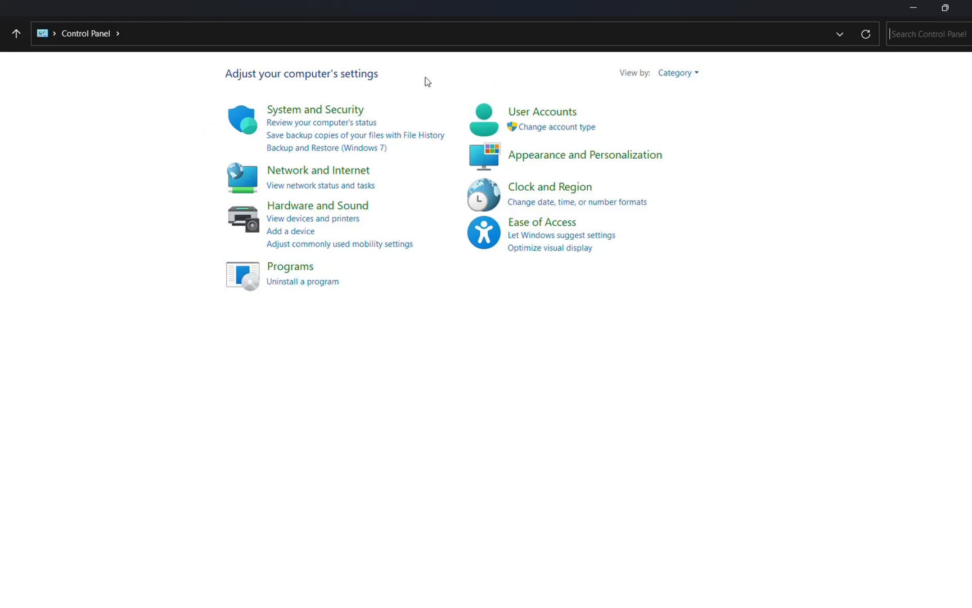
{"action": "mouse_move", "coordinate": [542, 112]}
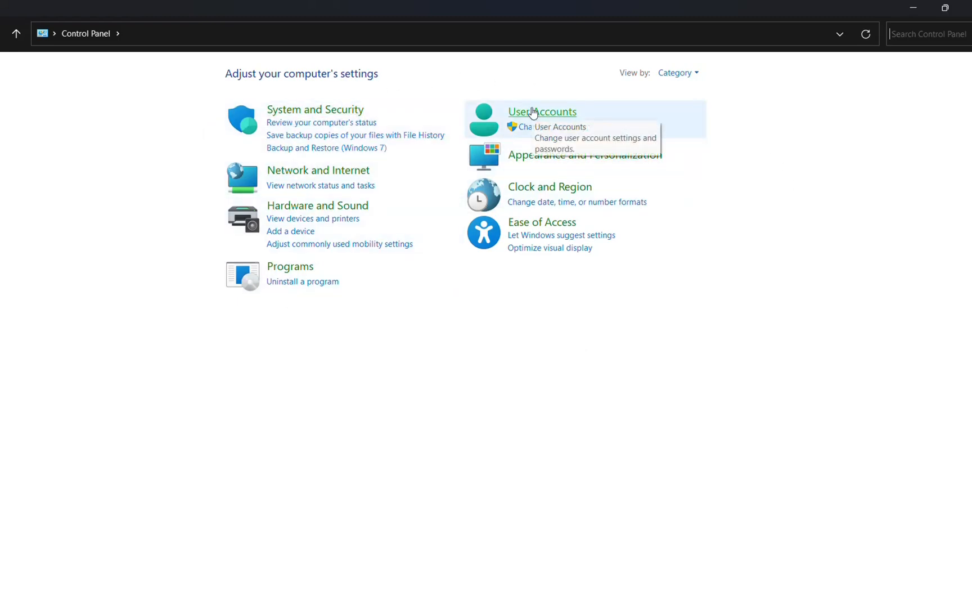
{"action": "left_click", "coordinate": [542, 111]}
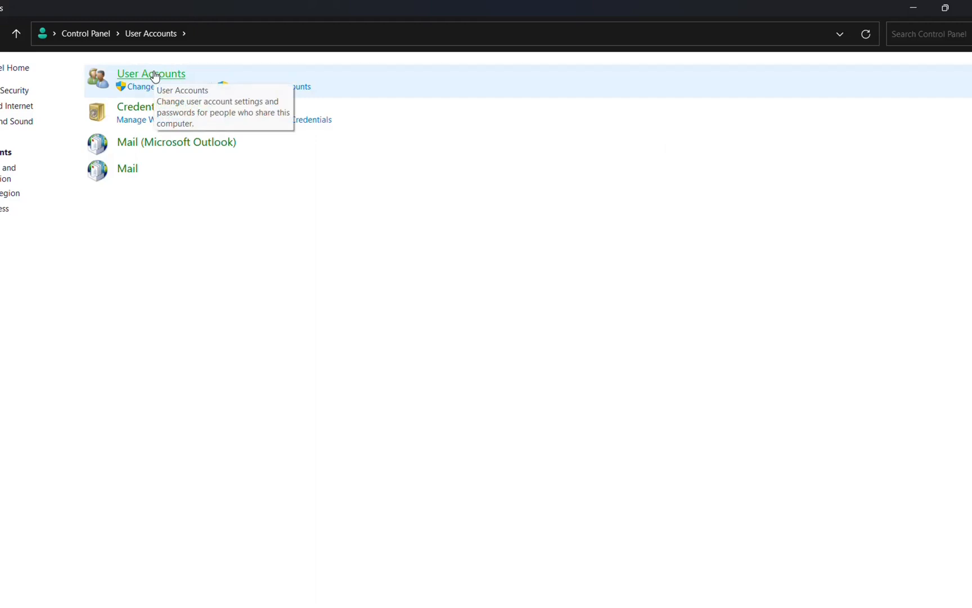
Step: From User Accounts, go to 'Manage another account'
{"action": "left_click", "coordinate": [151, 73]}
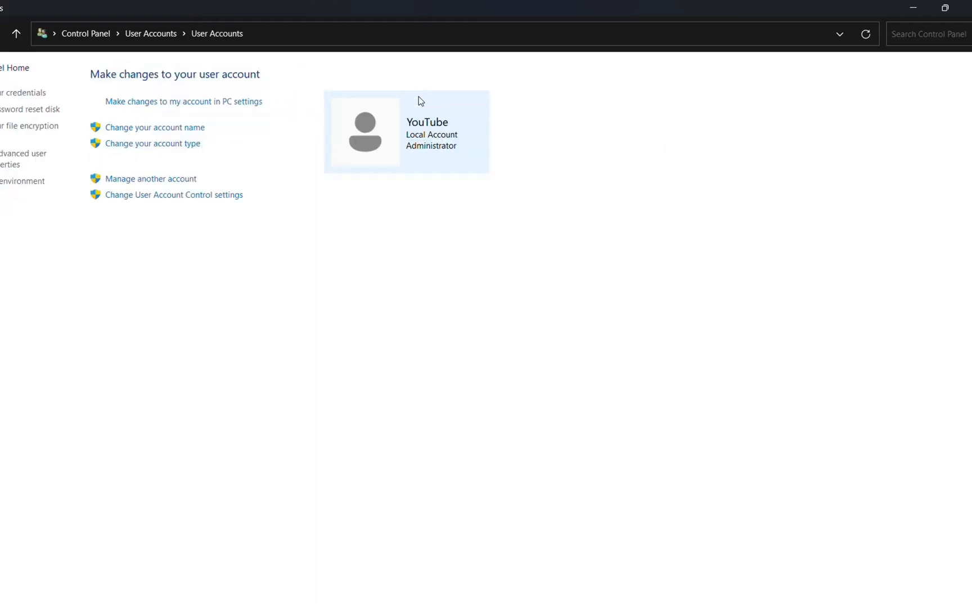
{"action": "mouse_move", "coordinate": [480, 97]}
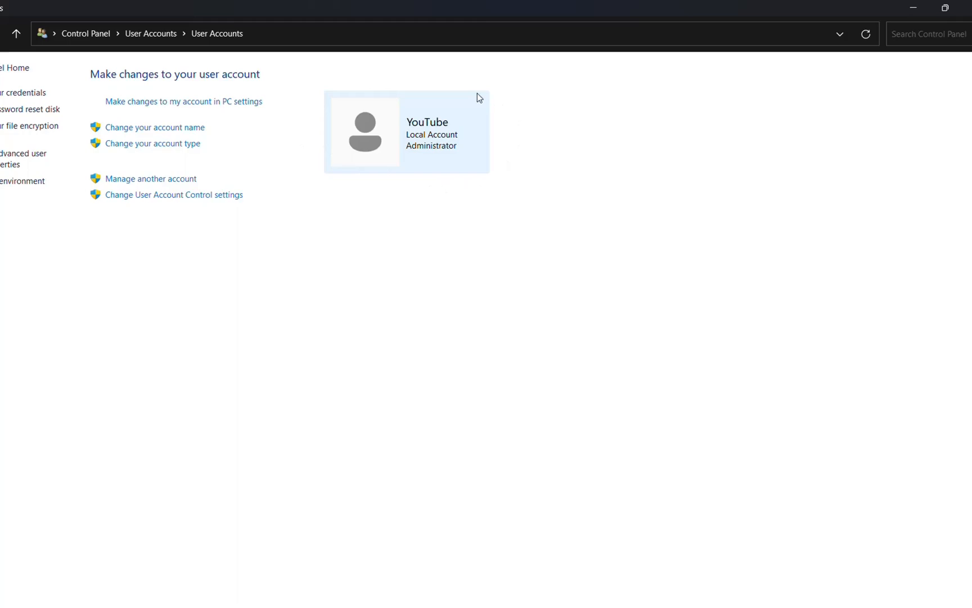
{"action": "mouse_move", "coordinate": [411, 198]}
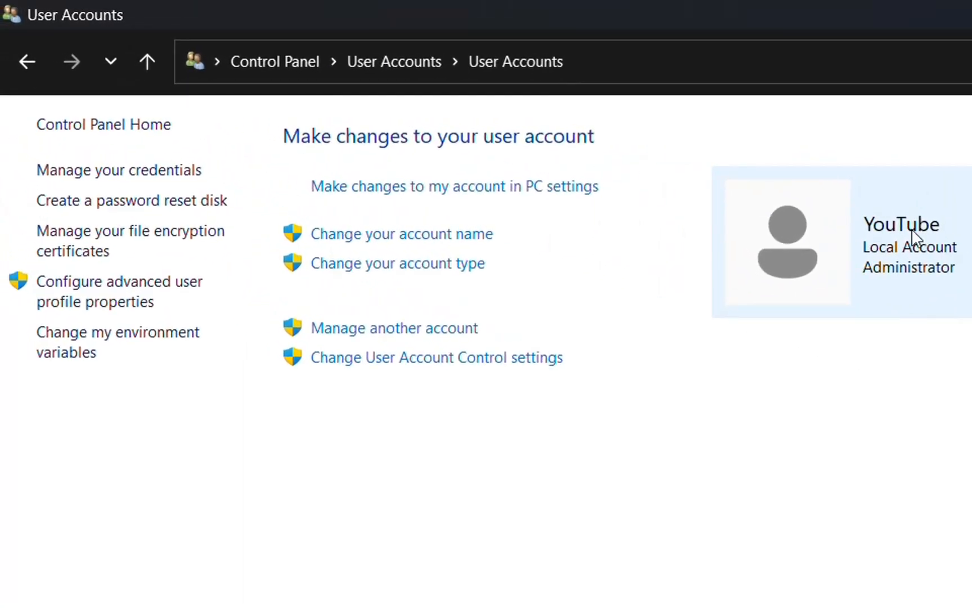
{"action": "mouse_move", "coordinate": [762, 267]}
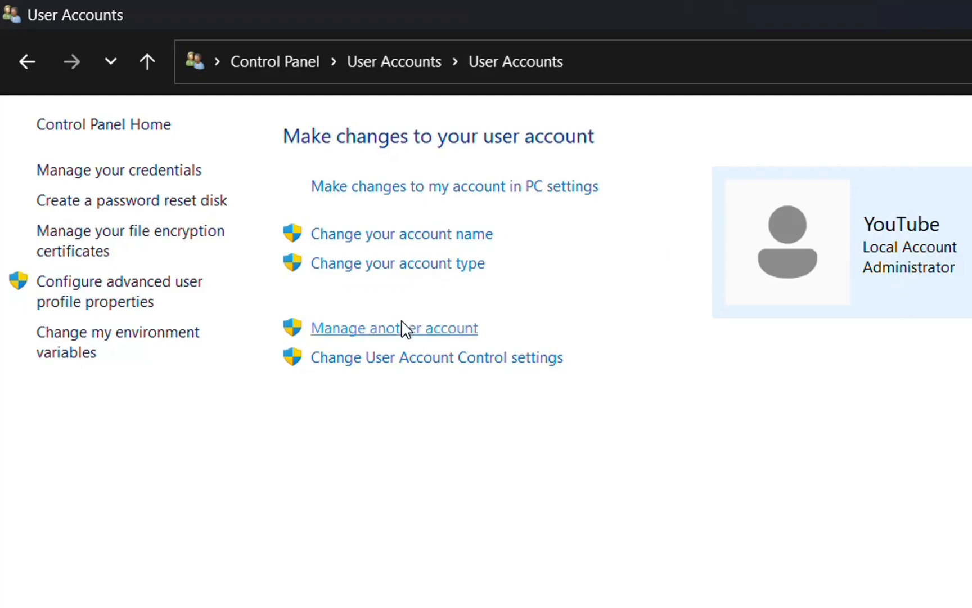
{"action": "mouse_move", "coordinate": [422, 99]}
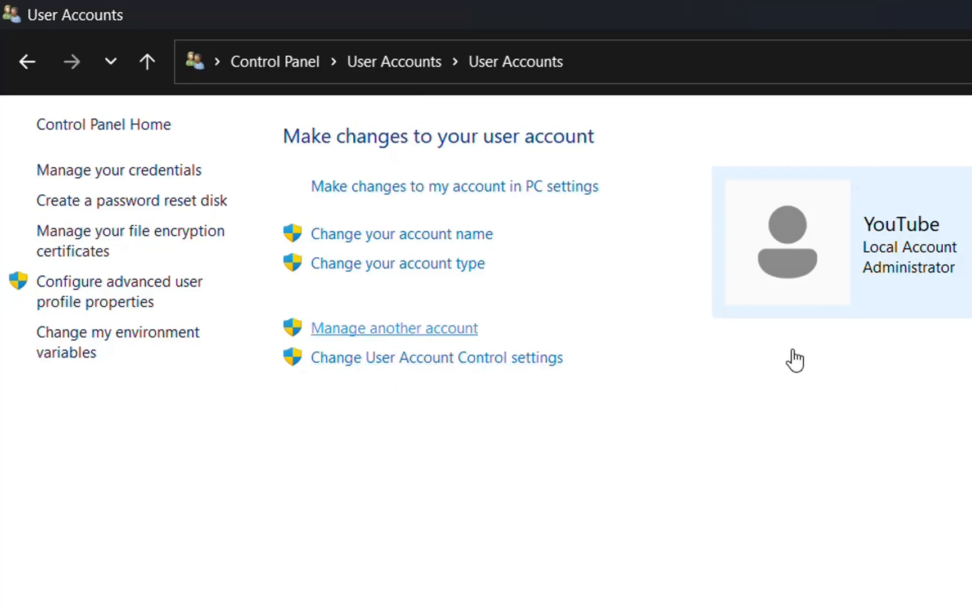
{"action": "left_click", "coordinate": [394, 328]}
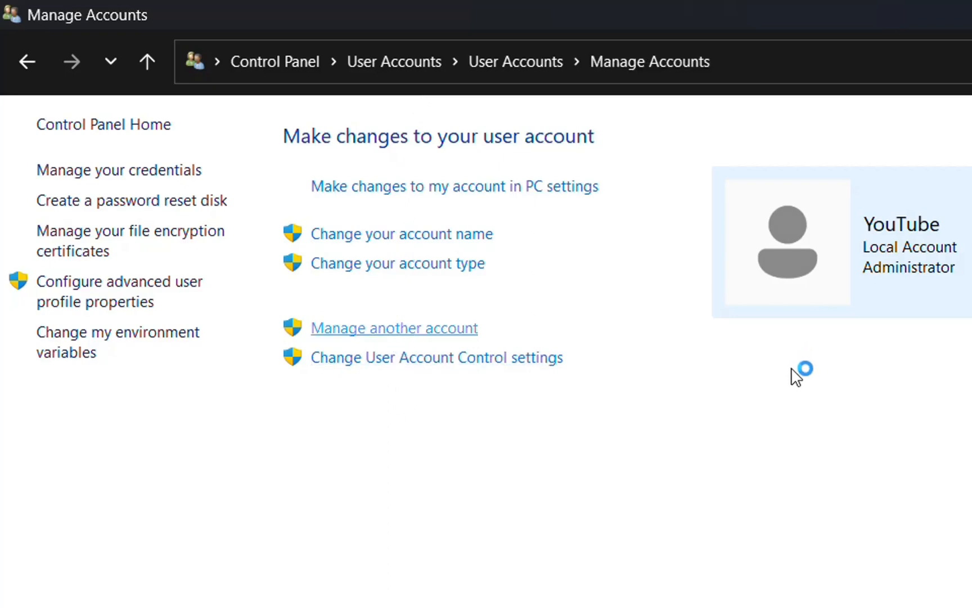
Step: Select the adminW11 tile in Manage Accounts
{"action": "left_click", "coordinate": [393, 328]}
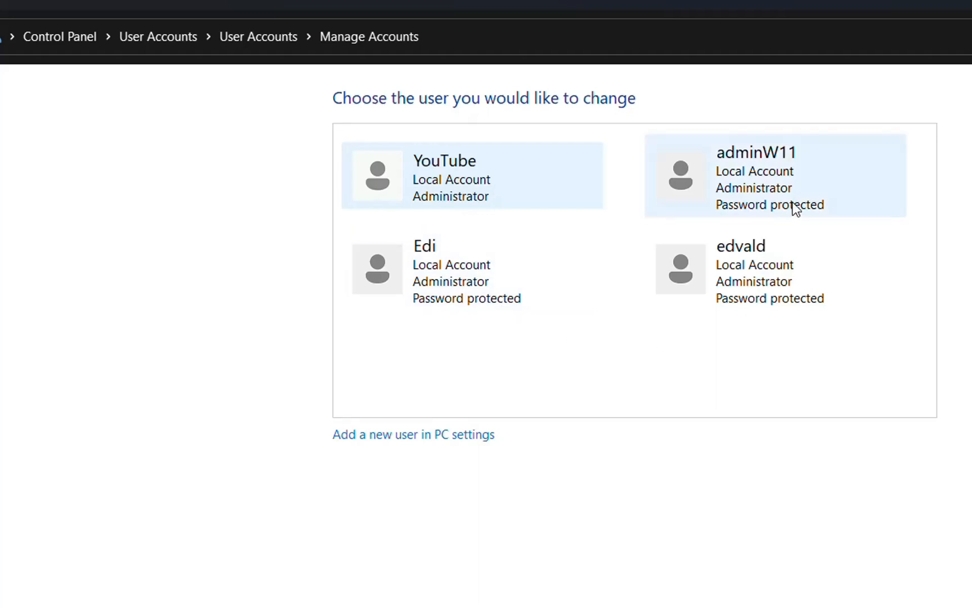
{"action": "mouse_move", "coordinate": [774, 194]}
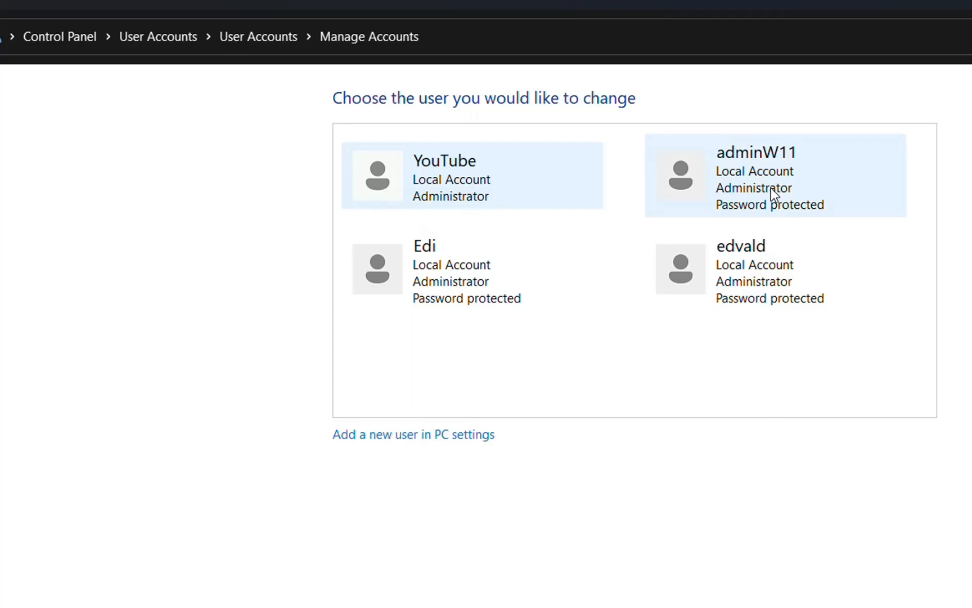
{"action": "left_click", "coordinate": [755, 178]}
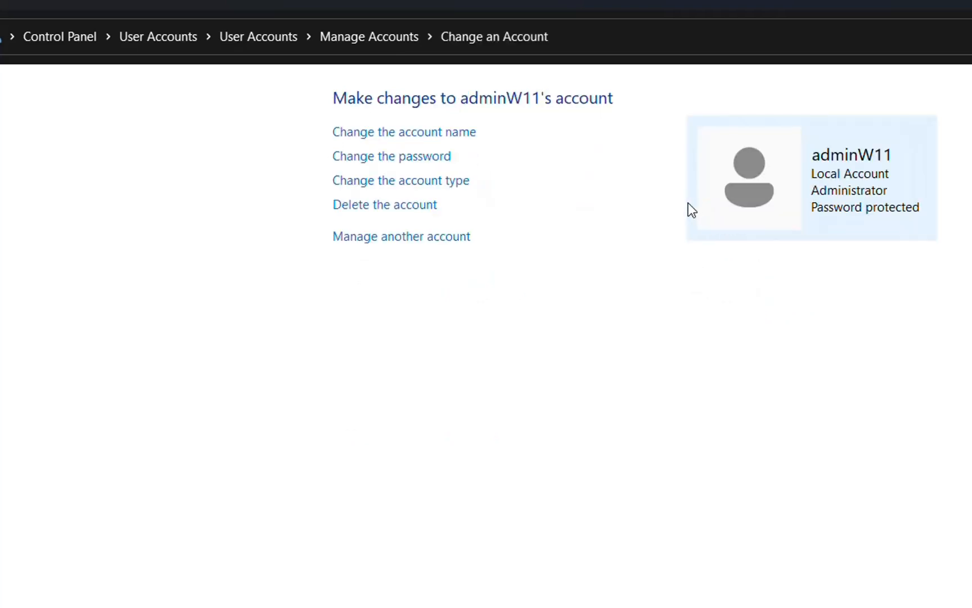
{"action": "mouse_move", "coordinate": [456, 287]}
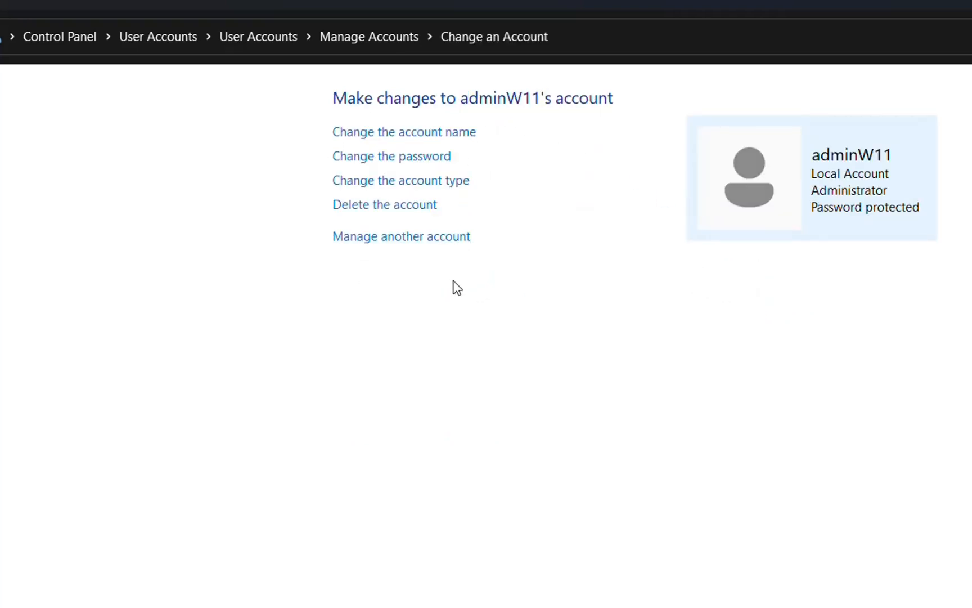
{"action": "mouse_move", "coordinate": [564, 175]}
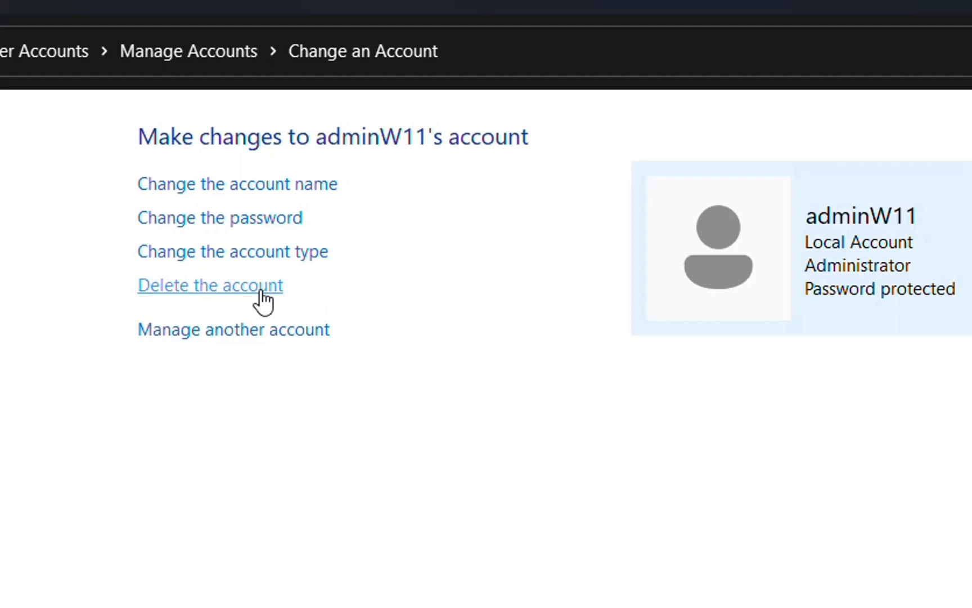
Step: Choose 'Delete the account' for adminW11
{"action": "left_click", "coordinate": [209, 284]}
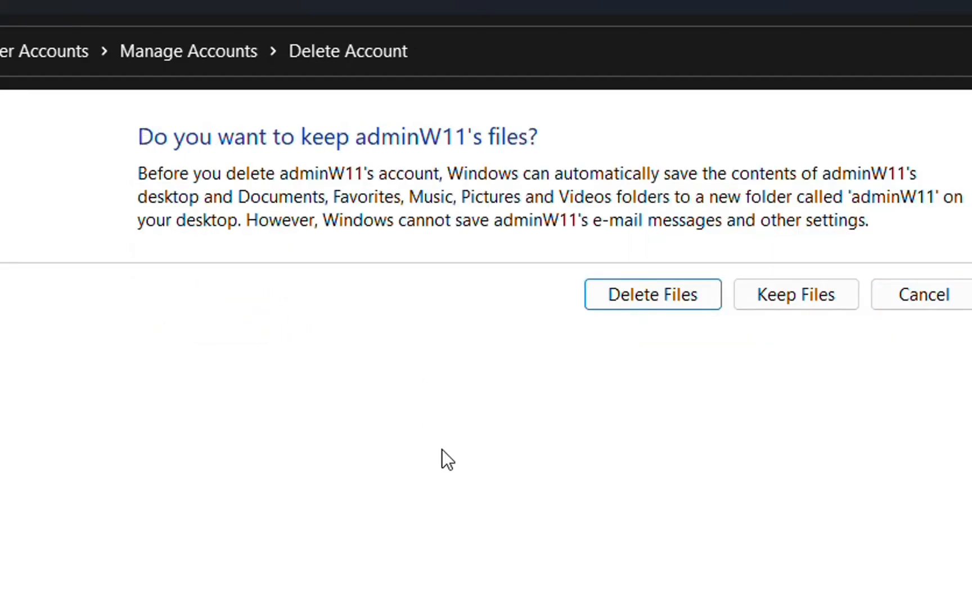
{"action": "mouse_move", "coordinate": [528, 200]}
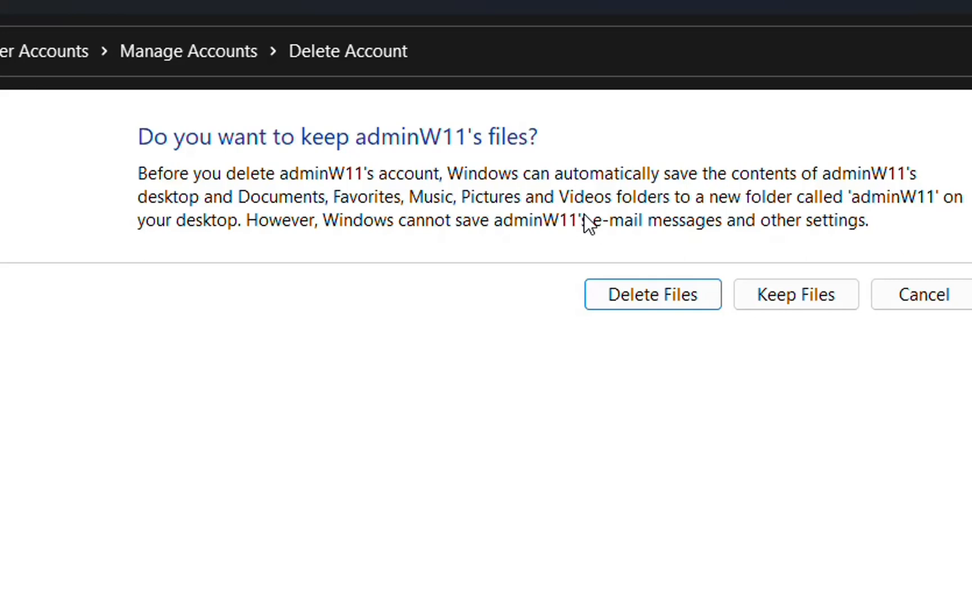
{"action": "mouse_move", "coordinate": [796, 294]}
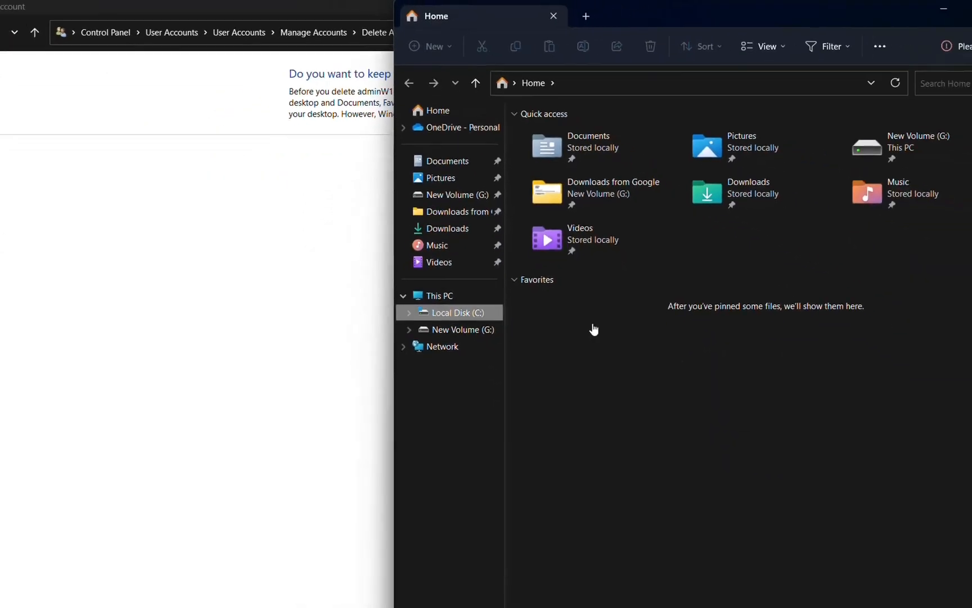
{"action": "left_click", "coordinate": [451, 312]}
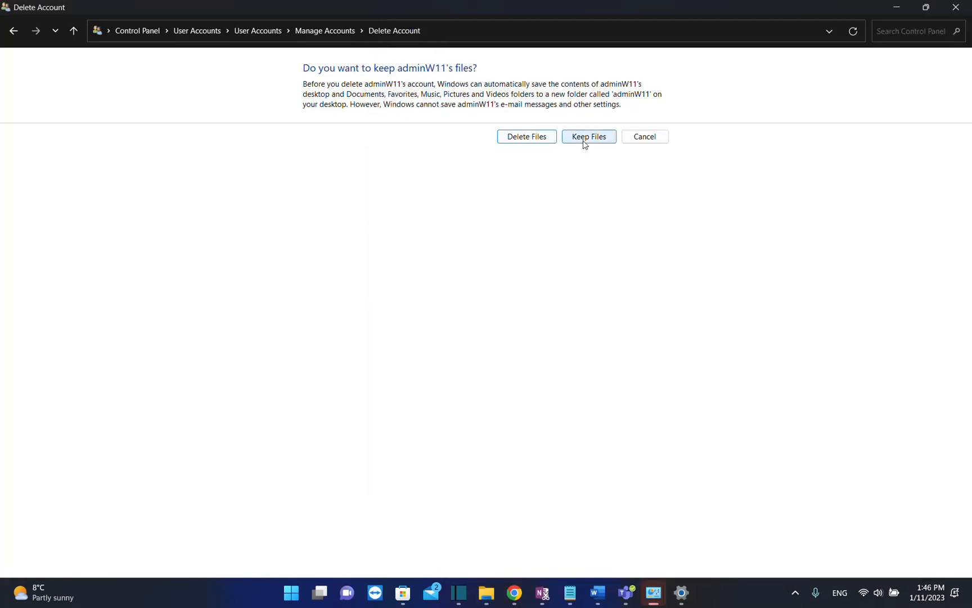
Step: Choose Keep Files, then confirm Delete Account for adminW11
{"action": "left_click", "coordinate": [588, 136]}
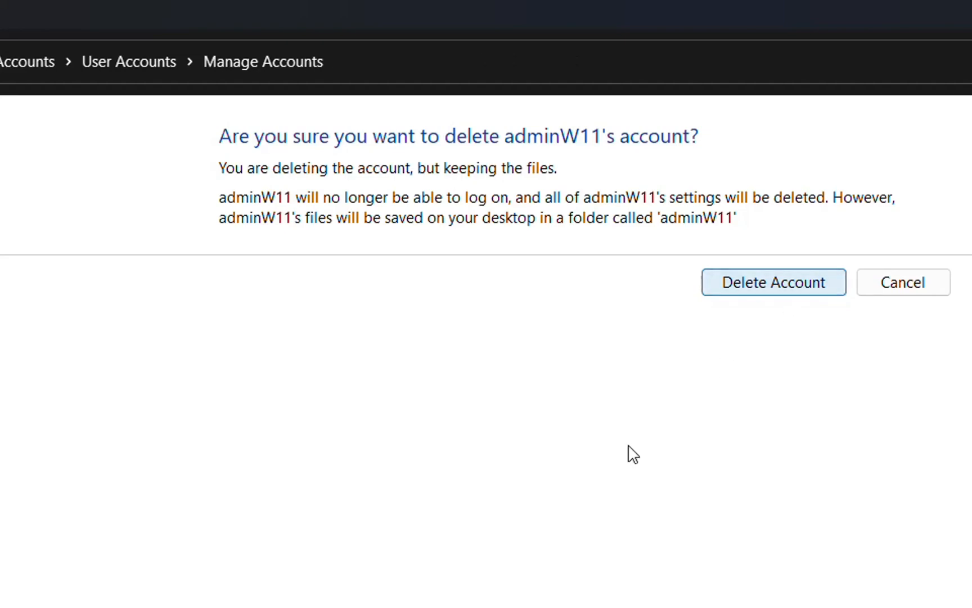
{"action": "left_click", "coordinate": [773, 282]}
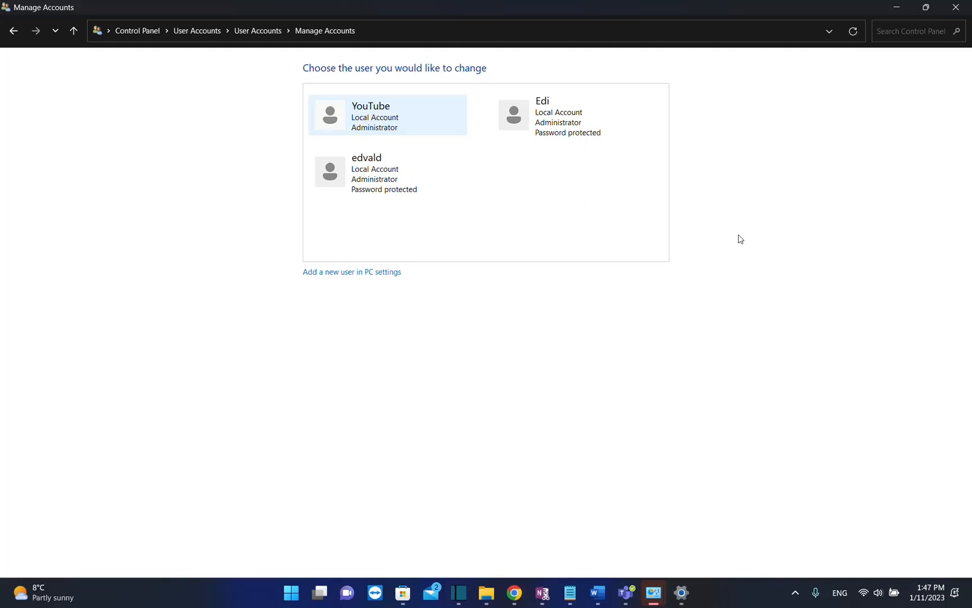
{"action": "mouse_move", "coordinate": [515, 208]}
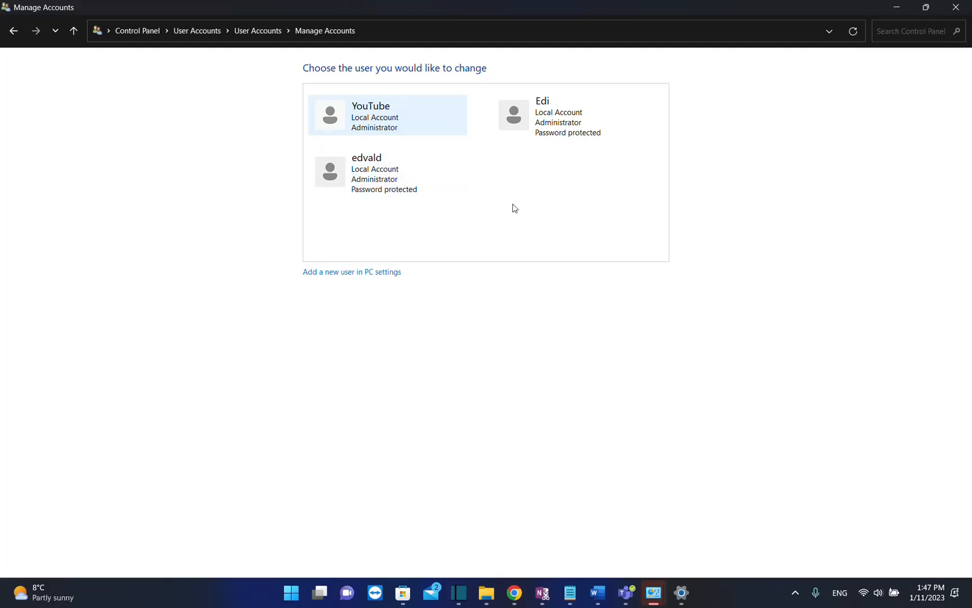
{"action": "mouse_move", "coordinate": [188, 62]}
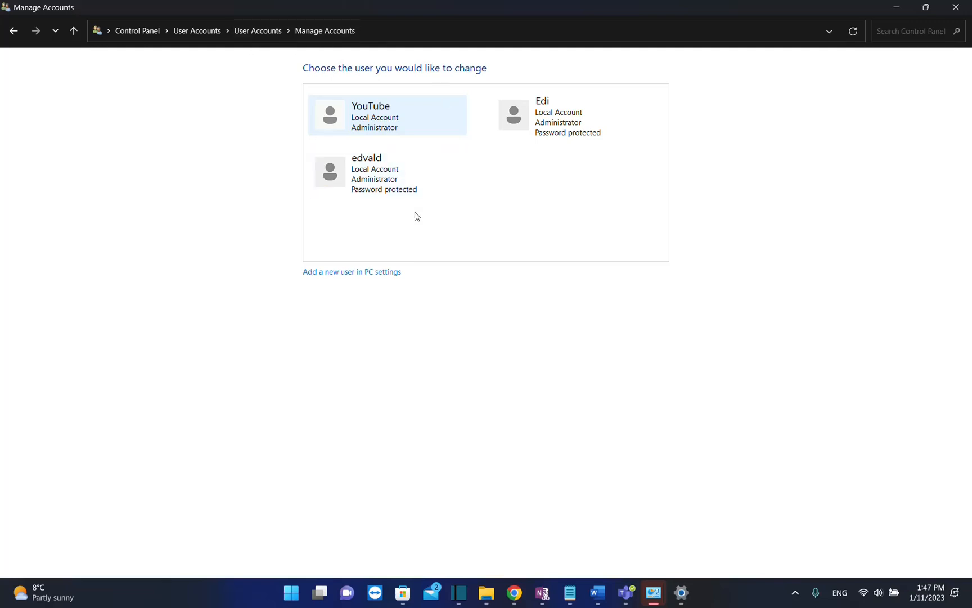
{"action": "mouse_move", "coordinate": [341, 280]}
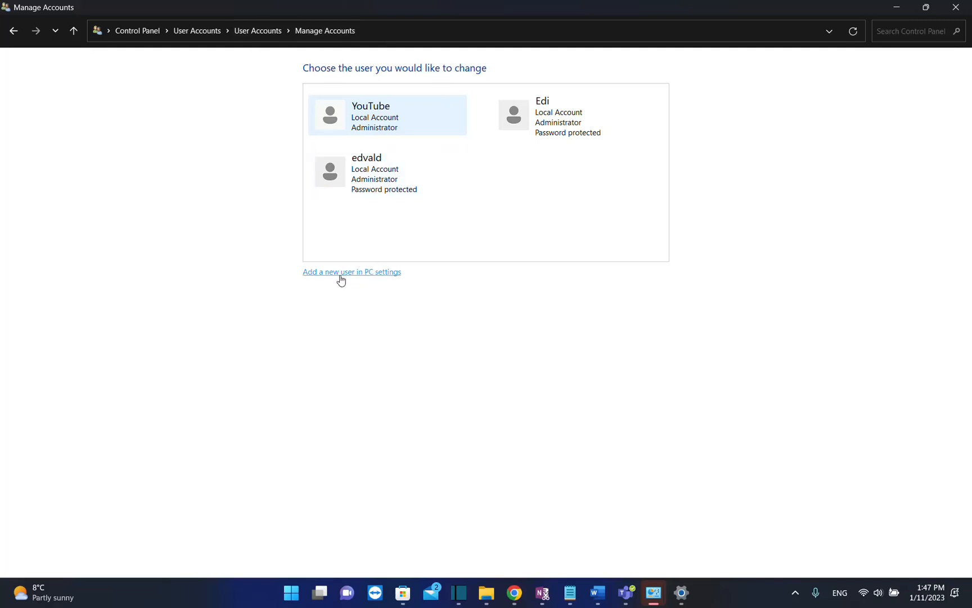
Step: Follow 'Add a new user in PC settings' to the Settings Other Users page
{"action": "left_click", "coordinate": [351, 272]}
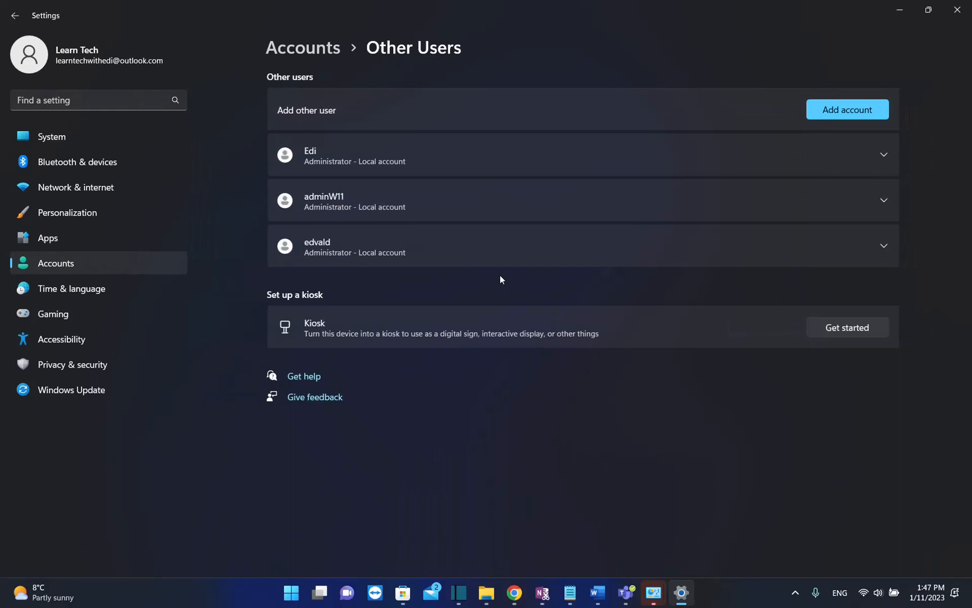